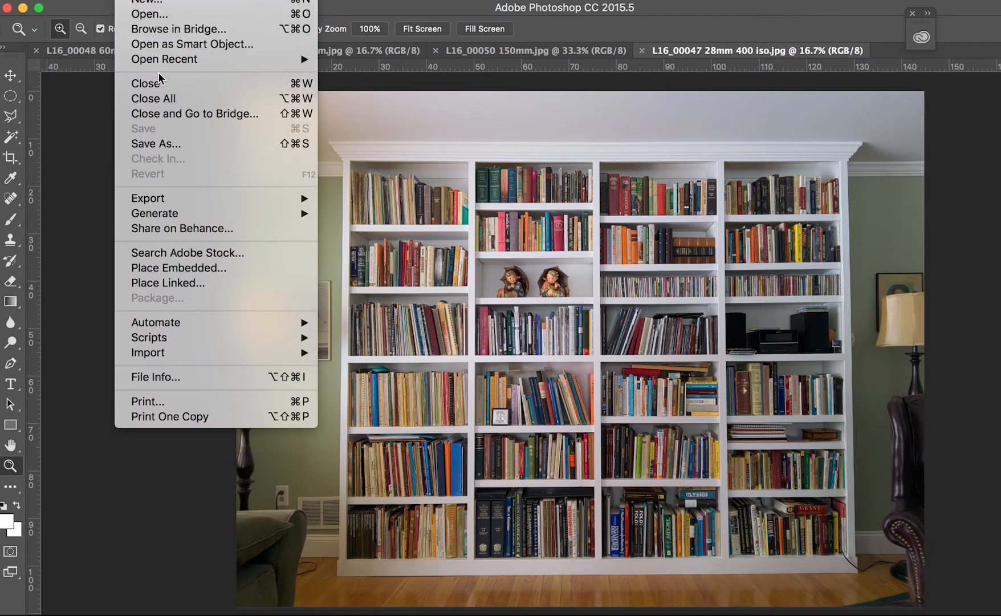
Read the 28mm photo's size in pixels as 10432 × 7824, then close Image Size.
{"action": "left_click", "coordinate": [231, 4]}
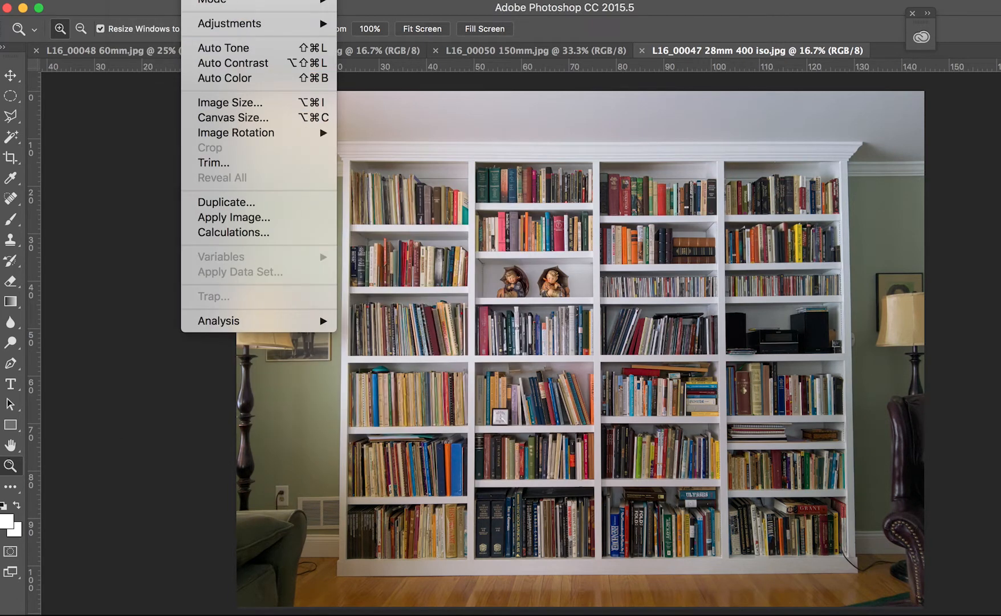
{"action": "left_click", "coordinate": [231, 103]}
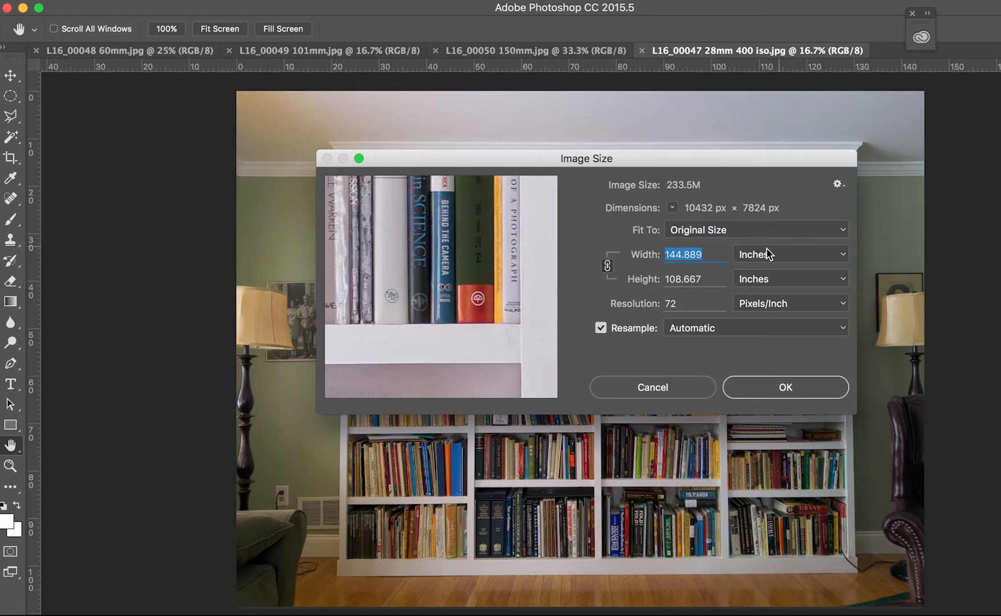
{"action": "left_click", "coordinate": [790, 253]}
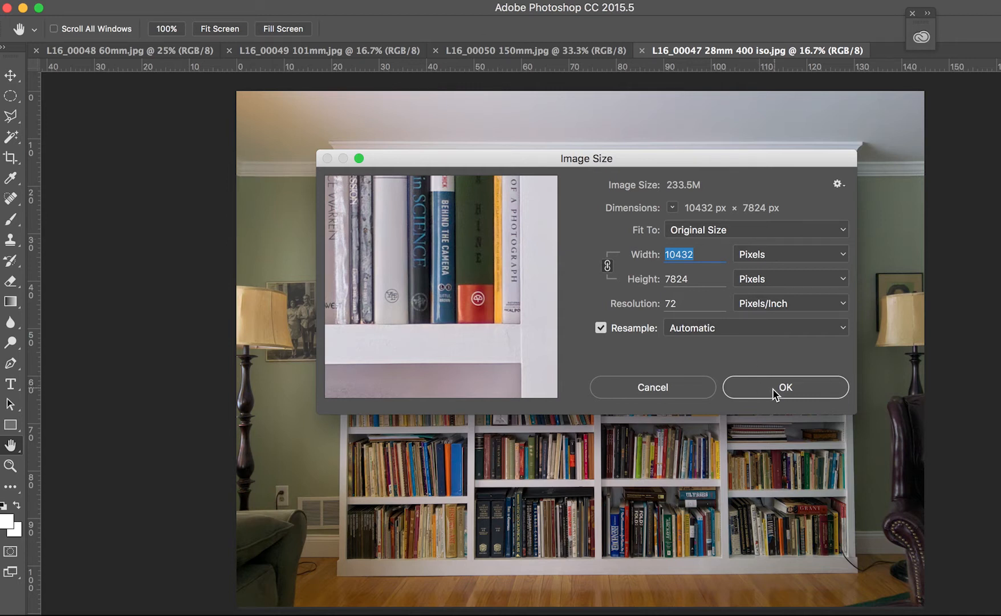
{"action": "left_click", "coordinate": [785, 387]}
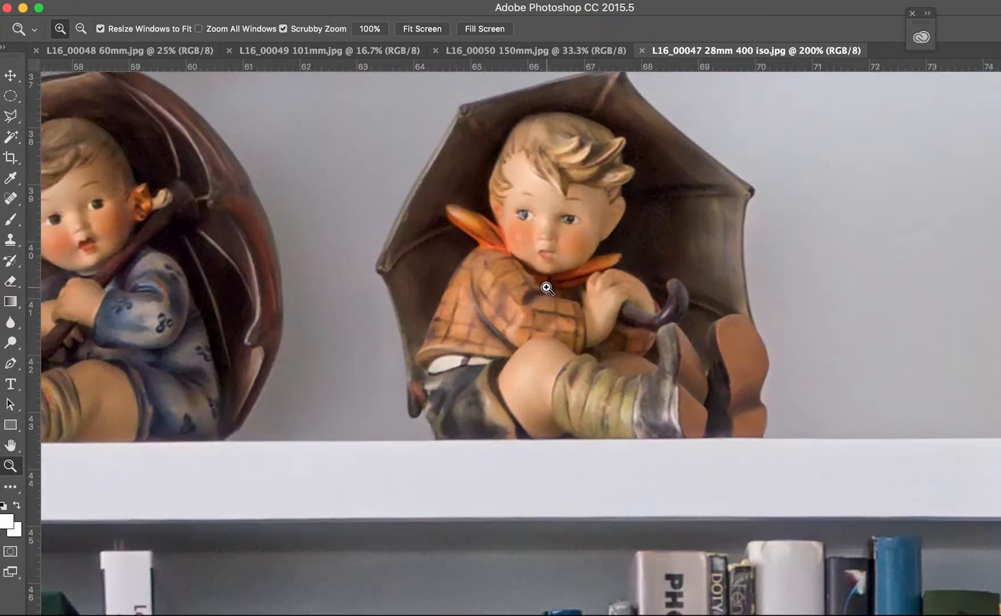
Zoom into the boy figurine's face, back out to both figurines, then scroll to the book spines.
{"action": "left_click", "coordinate": [546, 288]}
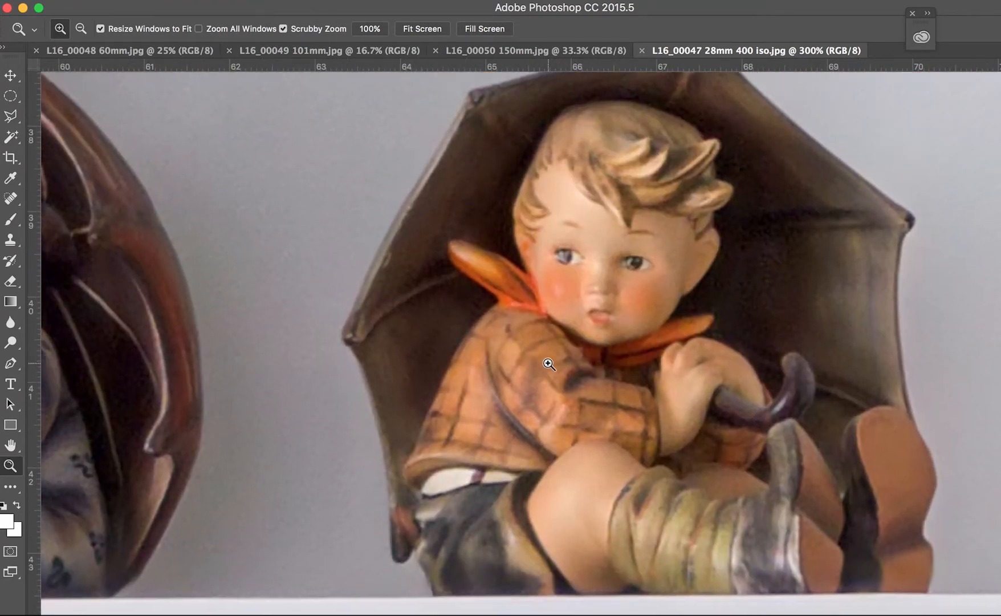
{"action": "left_click", "coordinate": [548, 364]}
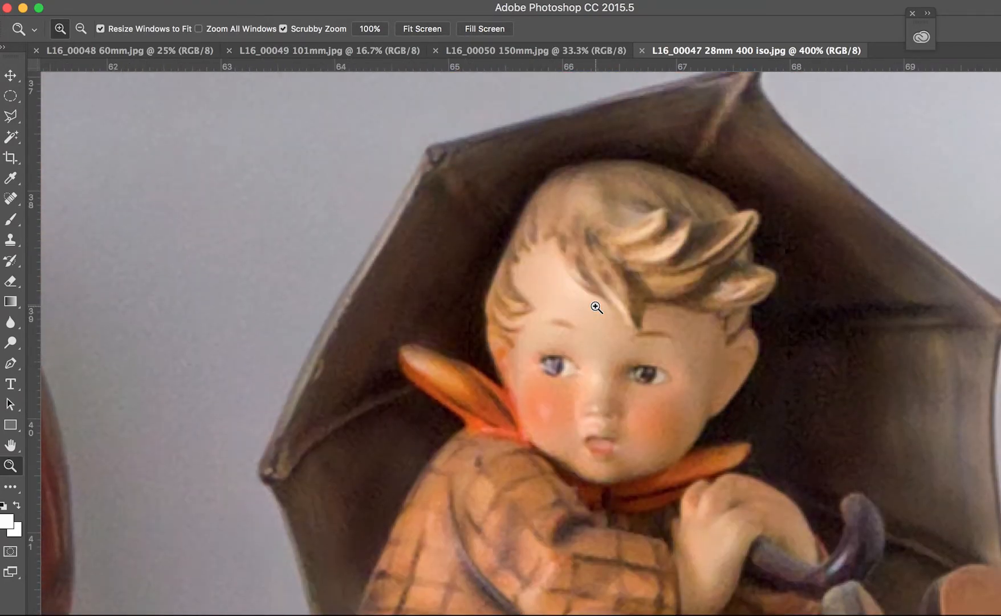
{"action": "left_click", "coordinate": [81, 28]}
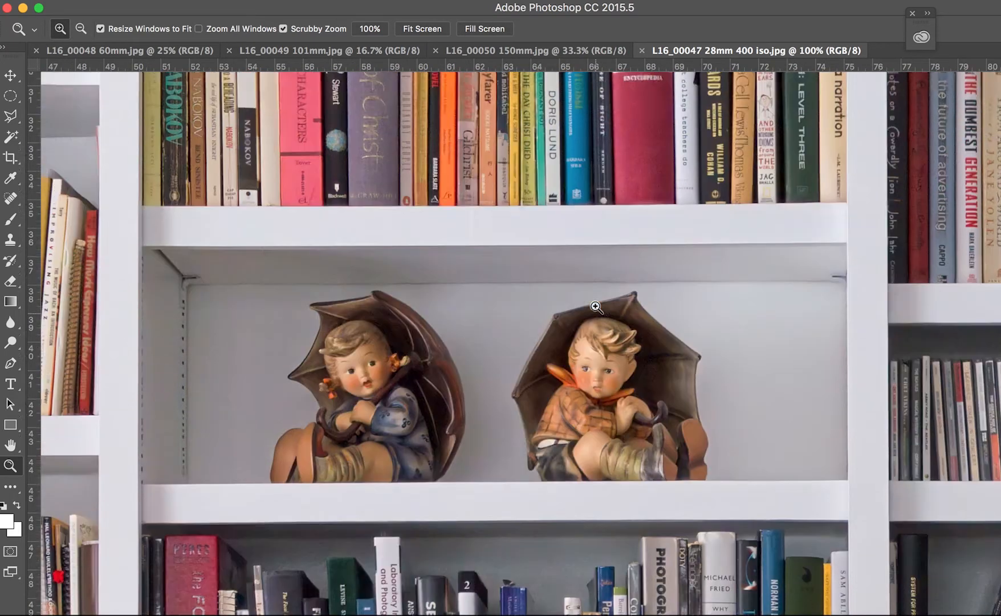
{"action": "scroll", "scroll_direction": "down", "scroll_amount": 3}
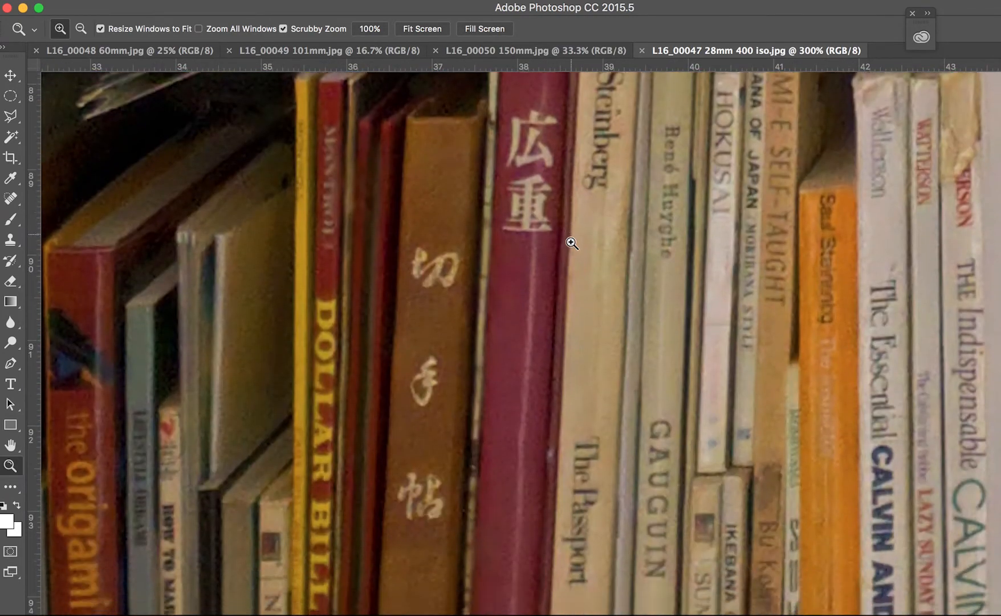
{"action": "scroll", "scroll_direction": "down", "scroll_amount": 3}
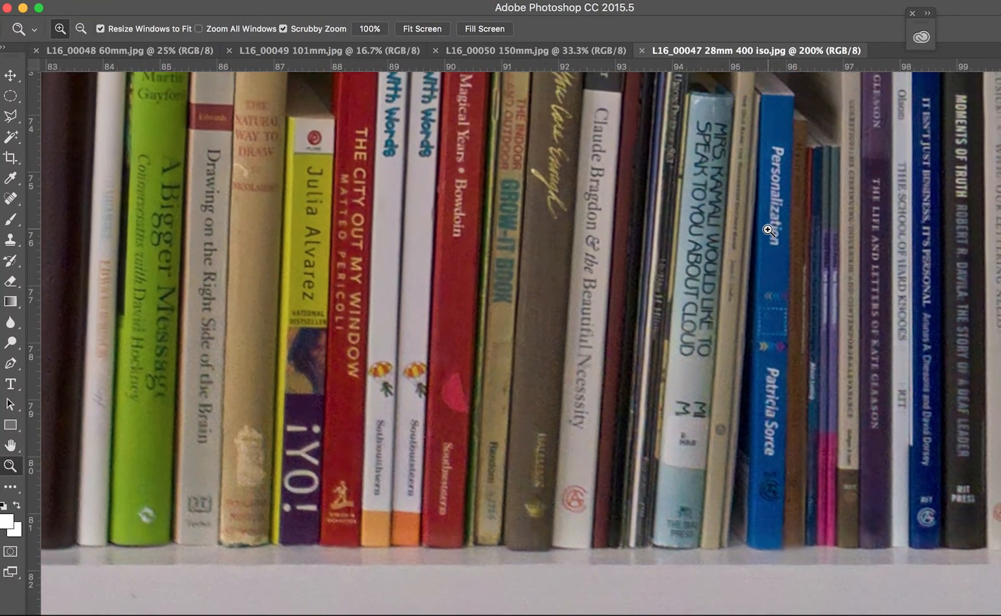
Pan across more book spines at 400%, then fit the whole bookshelf in the window.
{"action": "scroll", "scroll_direction": "right", "scroll_amount": 3}
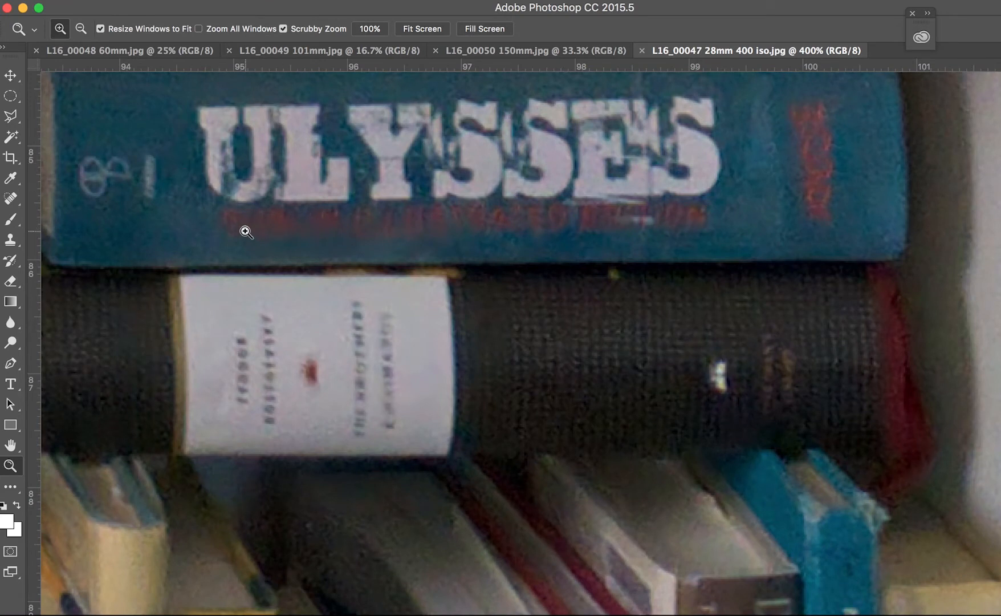
{"action": "mouse_move", "coordinate": [409, 222]}
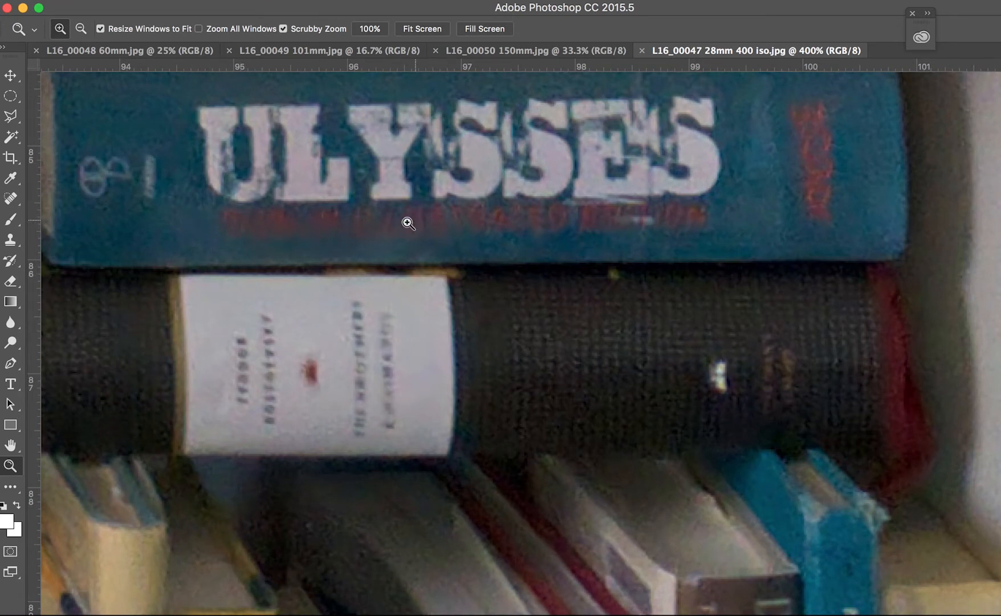
{"action": "mouse_move", "coordinate": [422, 227]}
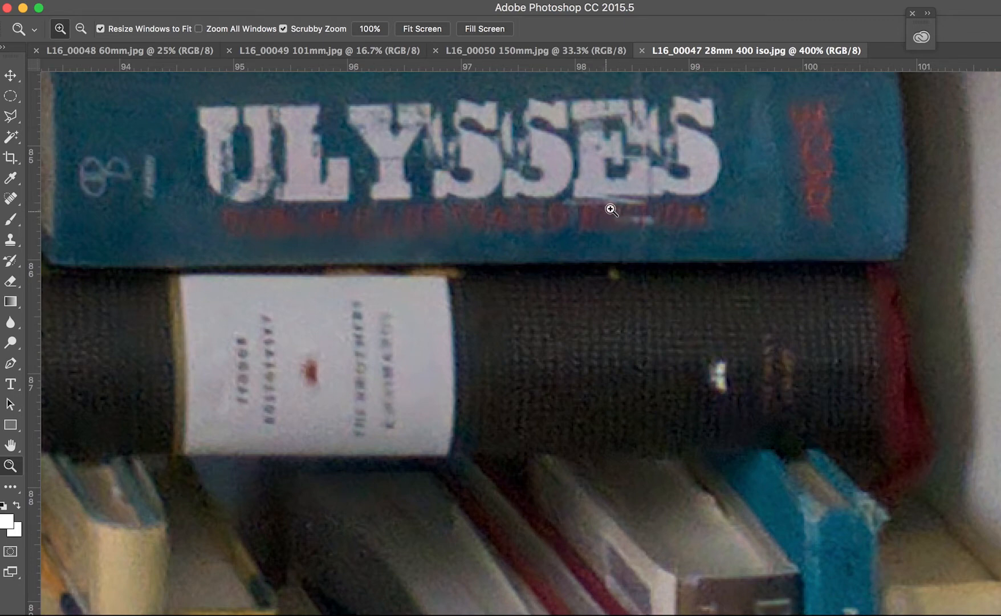
{"action": "mouse_move", "coordinate": [393, 343]}
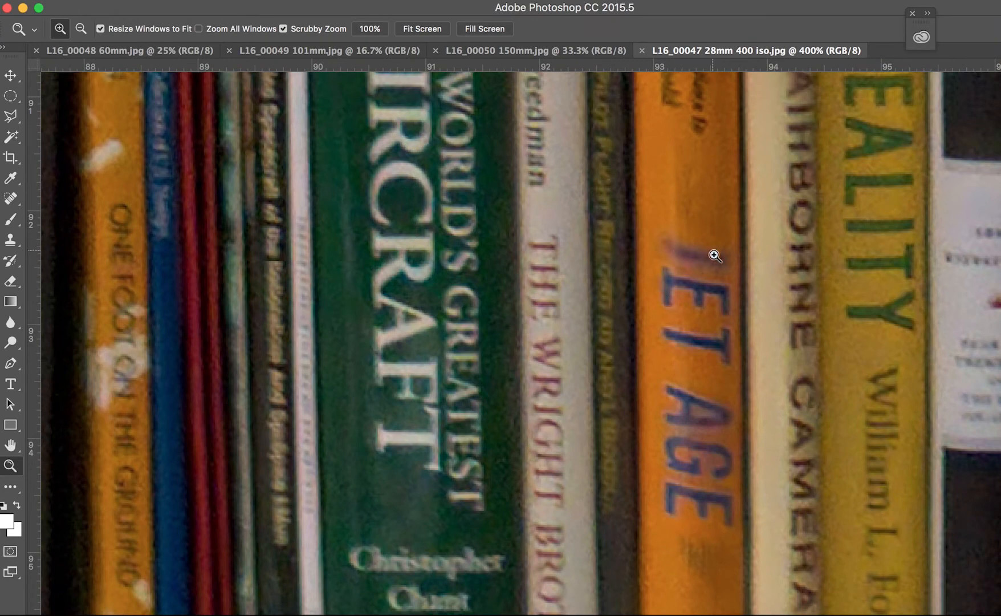
{"action": "mouse_move", "coordinate": [695, 170]}
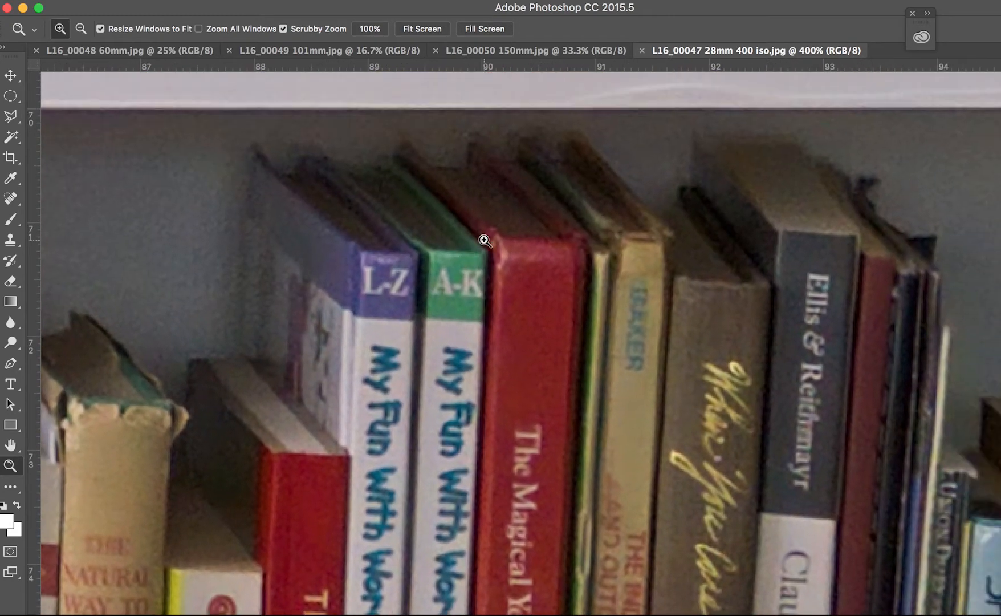
{"action": "left_click", "coordinate": [81, 28]}
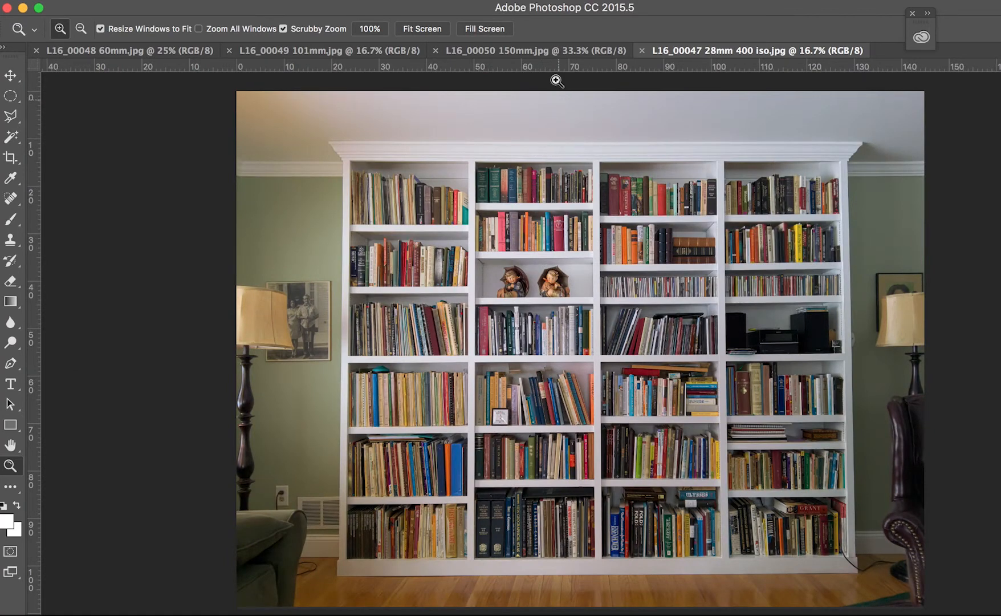
{"action": "mouse_move", "coordinate": [571, 10]}
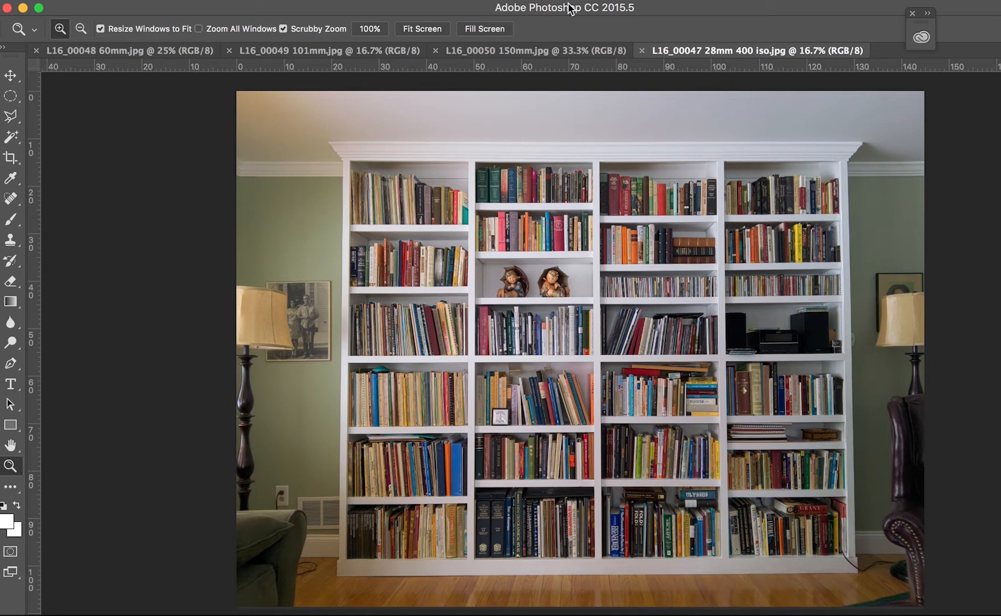
{"action": "mouse_move", "coordinate": [171, 122]}
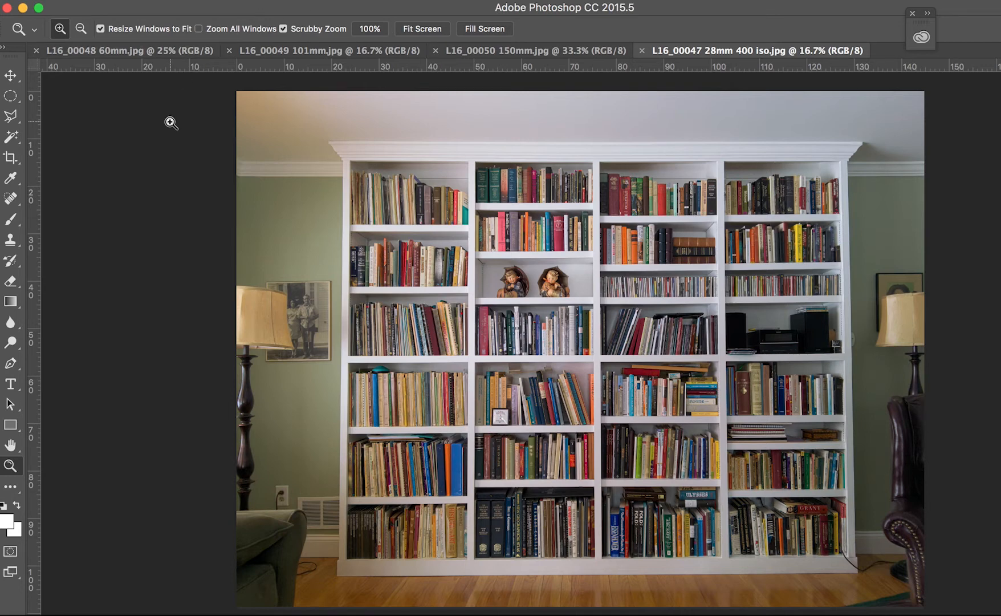
{"action": "mouse_move", "coordinate": [157, 83]}
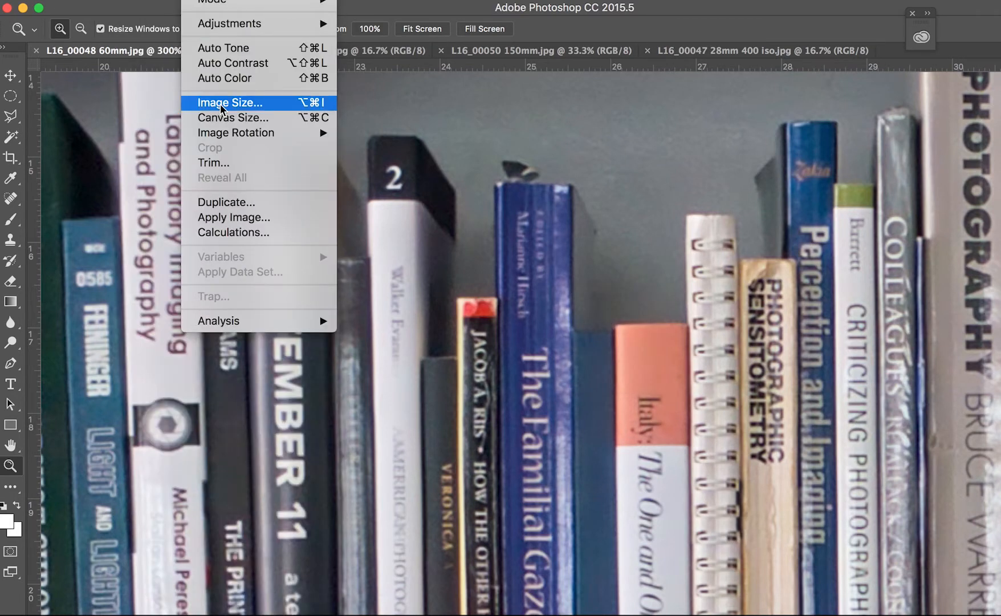
Read the 60mm photo's size as 4800 × 3600 pixels and close Image Size.
{"action": "left_click", "coordinate": [230, 103]}
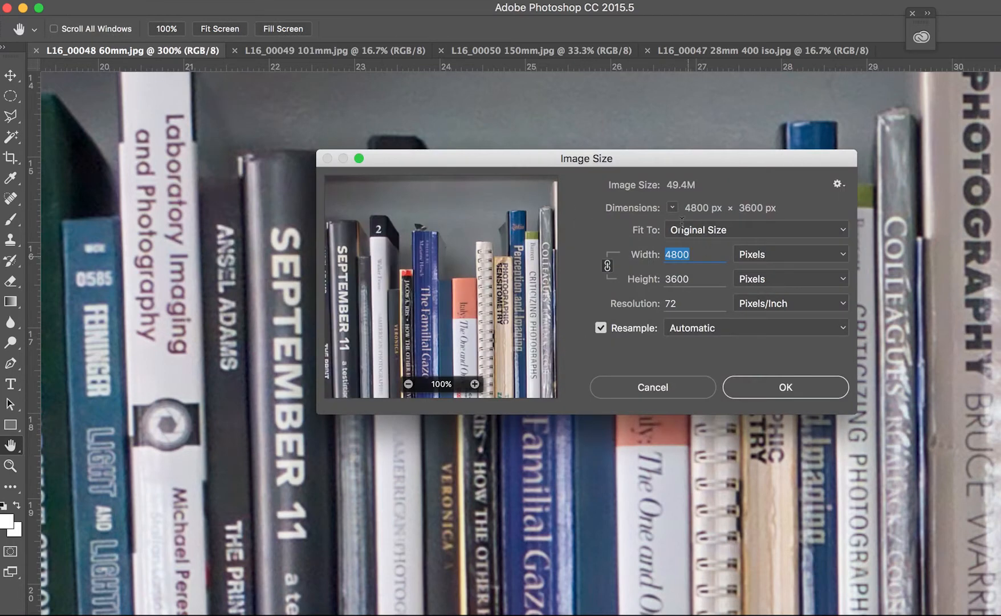
{"action": "mouse_move", "coordinate": [730, 312]}
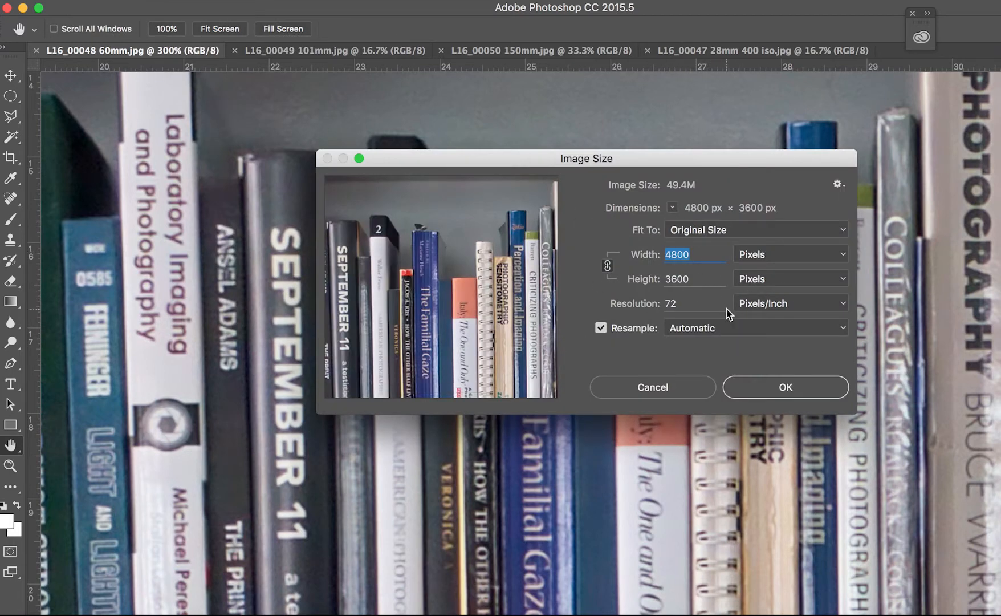
{"action": "mouse_move", "coordinate": [679, 264]}
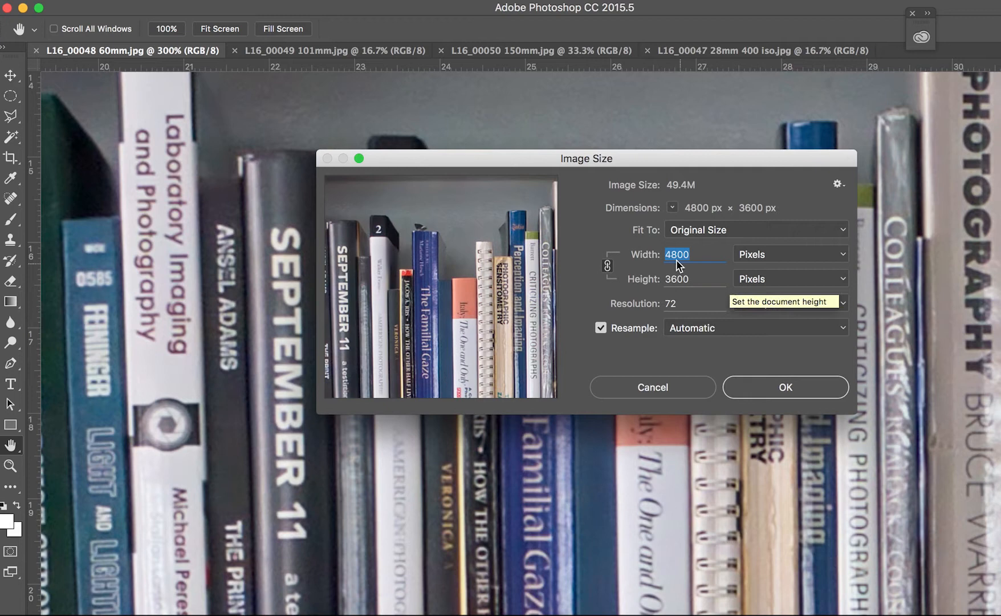
{"action": "mouse_move", "coordinate": [712, 356]}
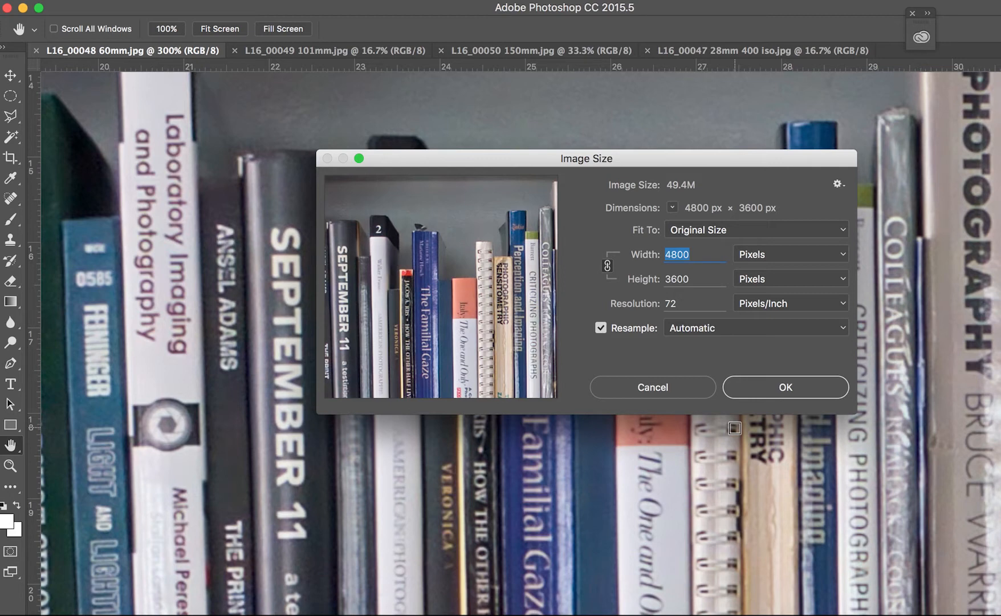
{"action": "mouse_move", "coordinate": [677, 390]}
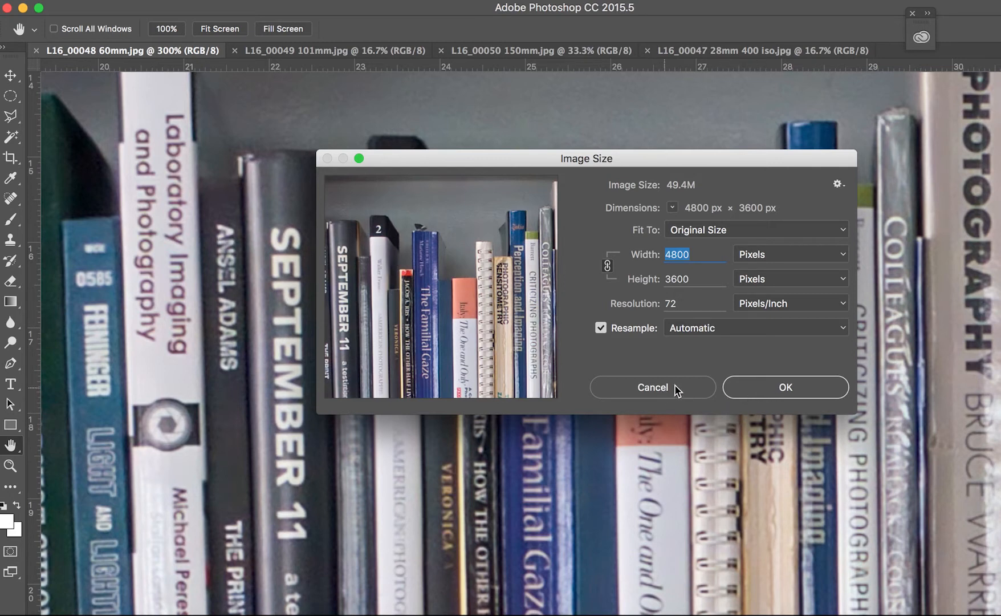
{"action": "mouse_move", "coordinate": [769, 394]}
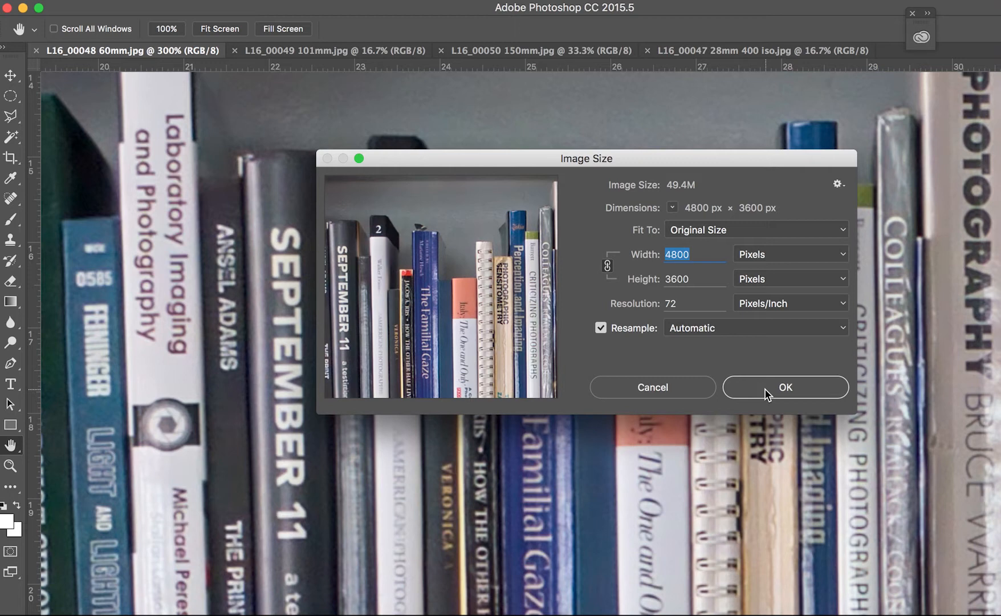
{"action": "mouse_move", "coordinate": [759, 393]}
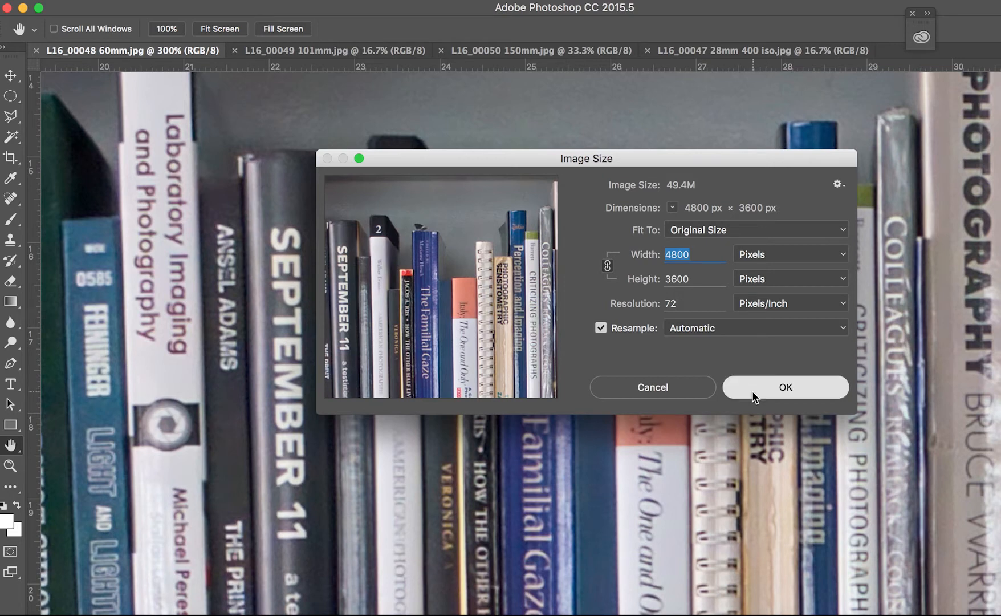
{"action": "left_click", "coordinate": [785, 387]}
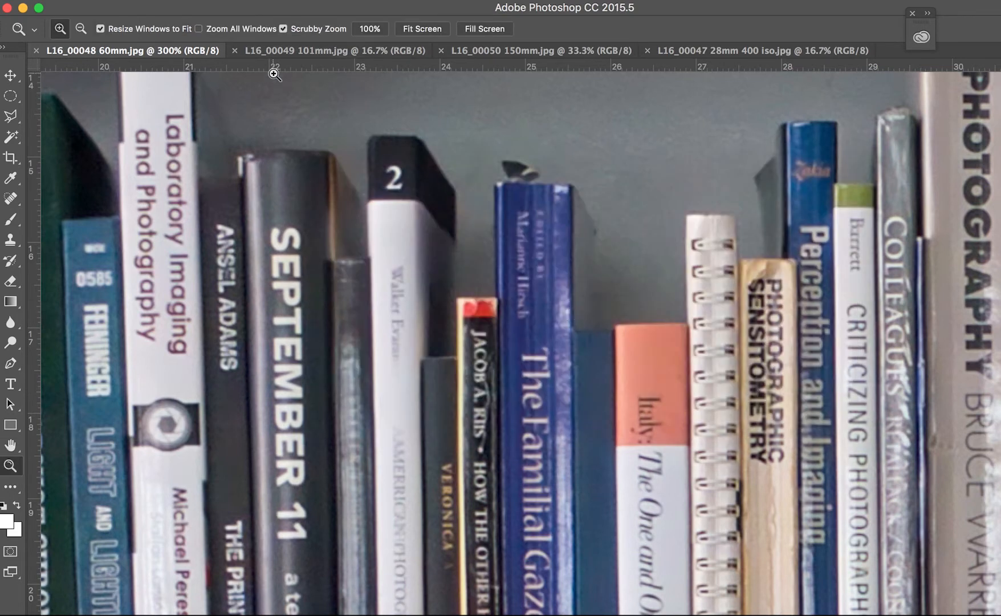
{"action": "mouse_move", "coordinate": [323, 51]}
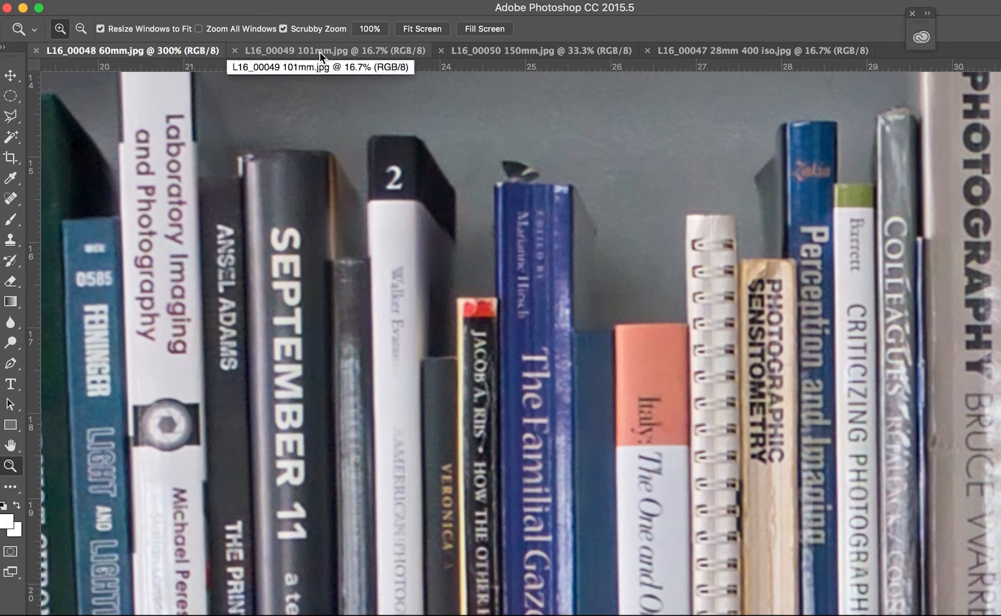
Switch to the 101mm photo, zoom on the spines, and view its 6144 × 4608 pixel size.
{"action": "left_click", "coordinate": [332, 50]}
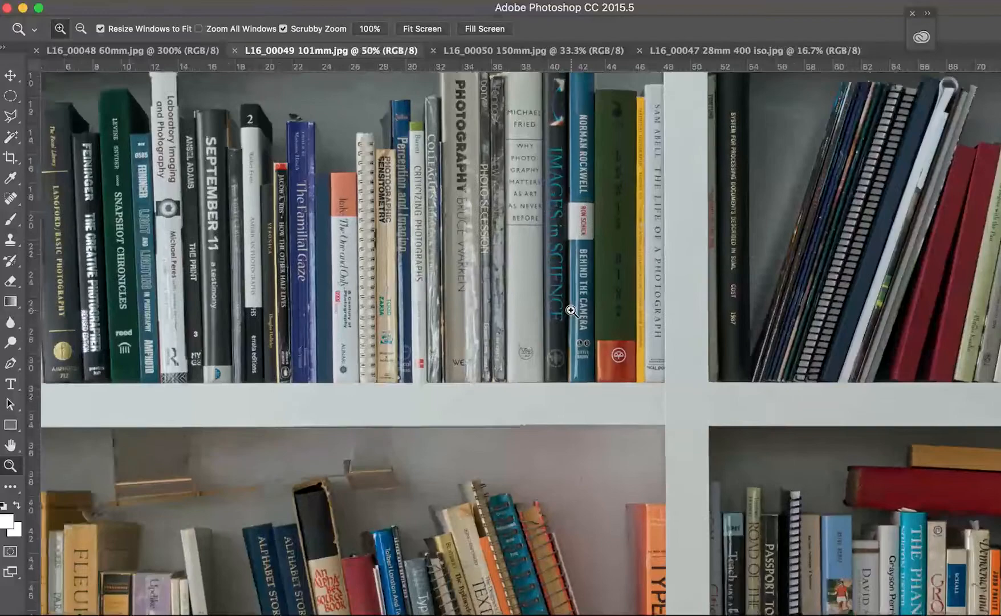
{"action": "left_click", "coordinate": [570, 312]}
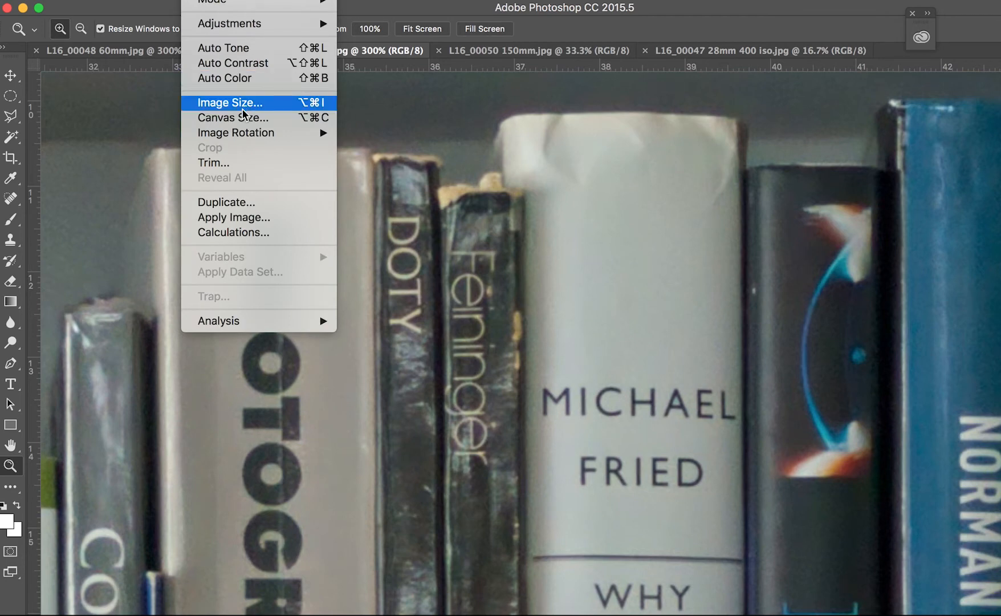
{"action": "left_click", "coordinate": [230, 102]}
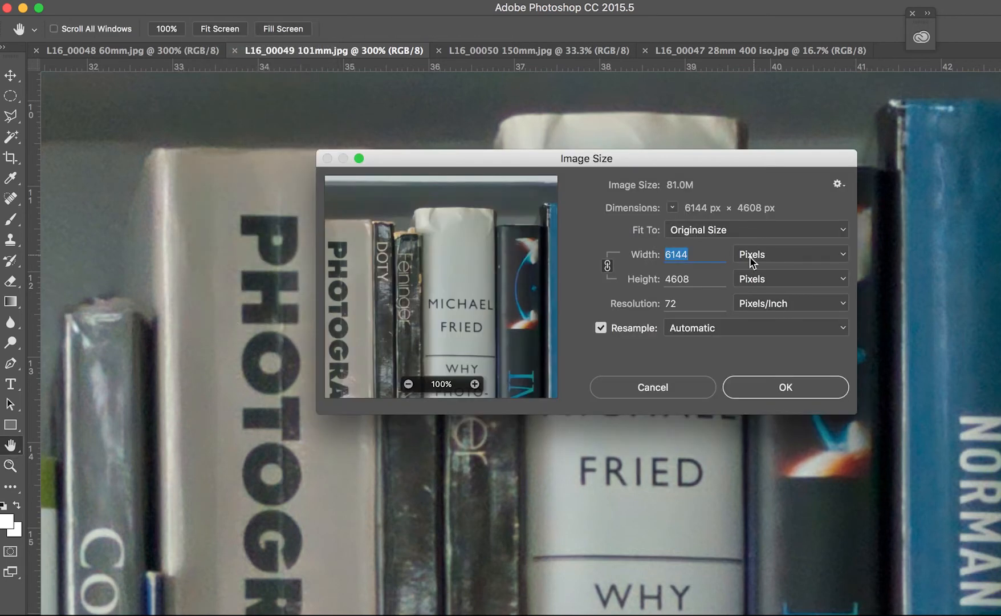
{"action": "mouse_move", "coordinate": [702, 274]}
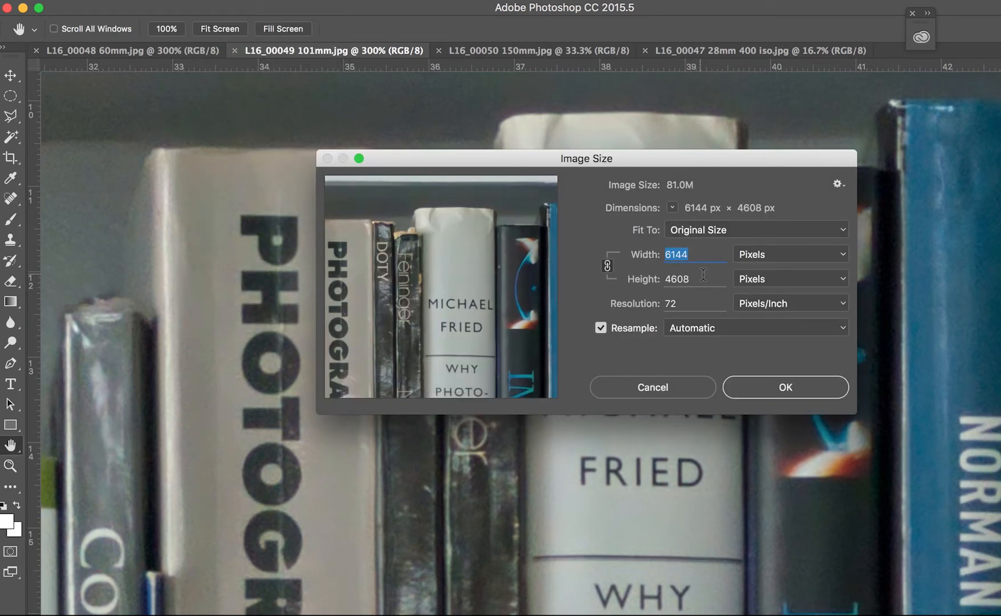
{"action": "mouse_move", "coordinate": [695, 278]}
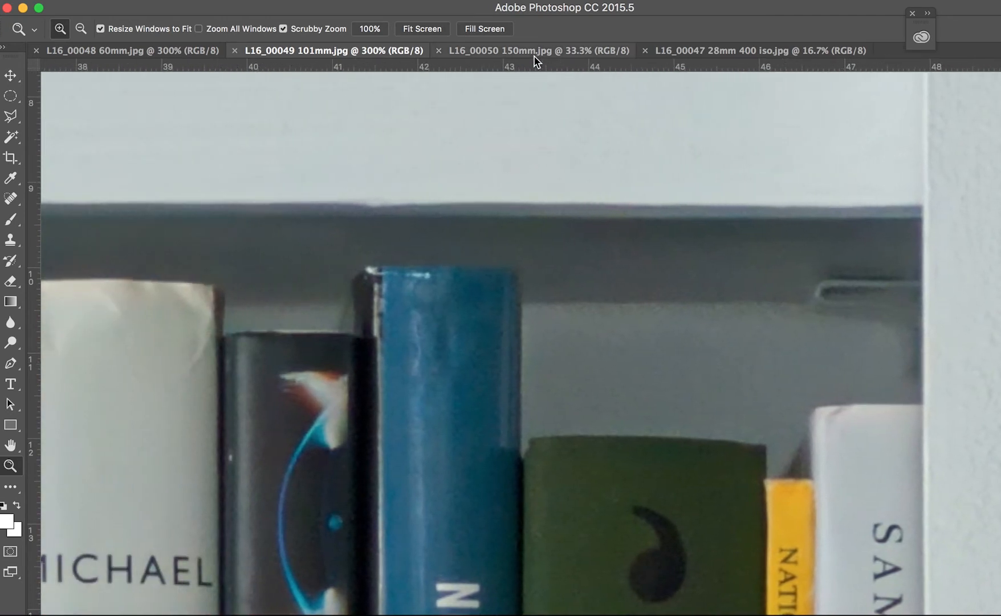
Switch to the 150mm photo and view its 4160 × 3120 pixel size.
{"action": "left_click", "coordinate": [525, 50]}
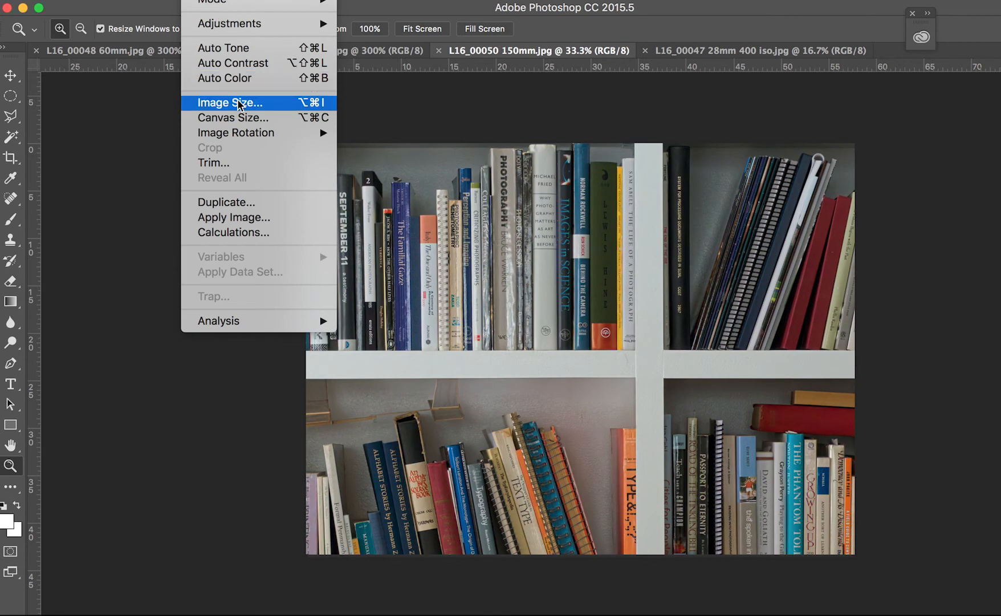
{"action": "left_click", "coordinate": [230, 103]}
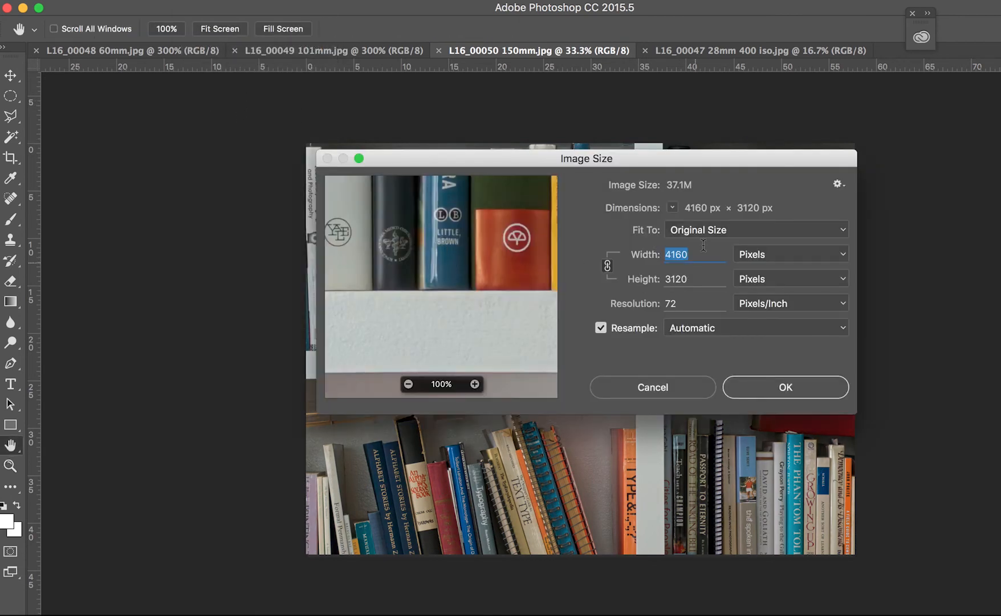
{"action": "mouse_move", "coordinate": [700, 283]}
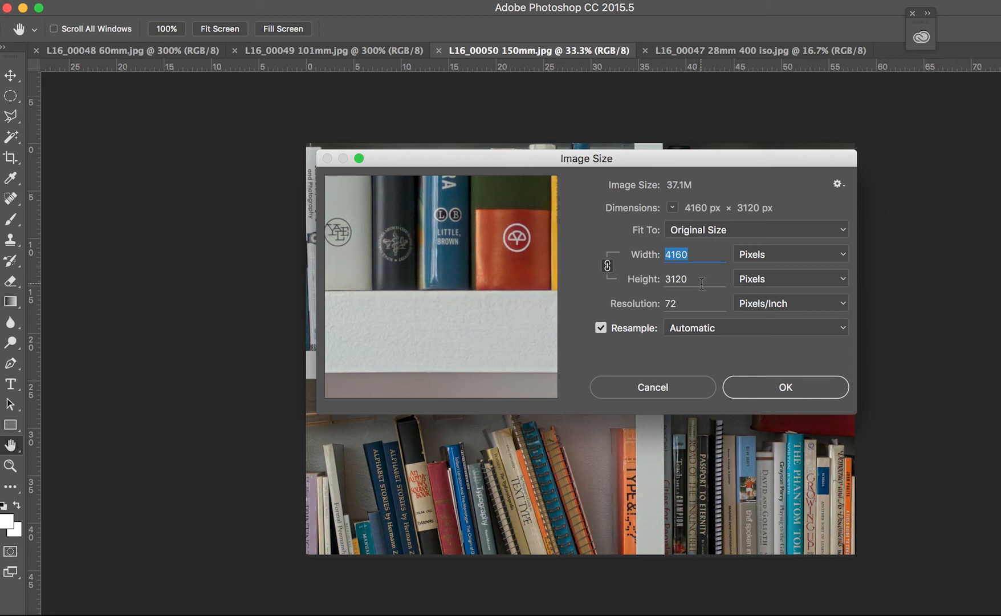
{"action": "mouse_move", "coordinate": [696, 284]}
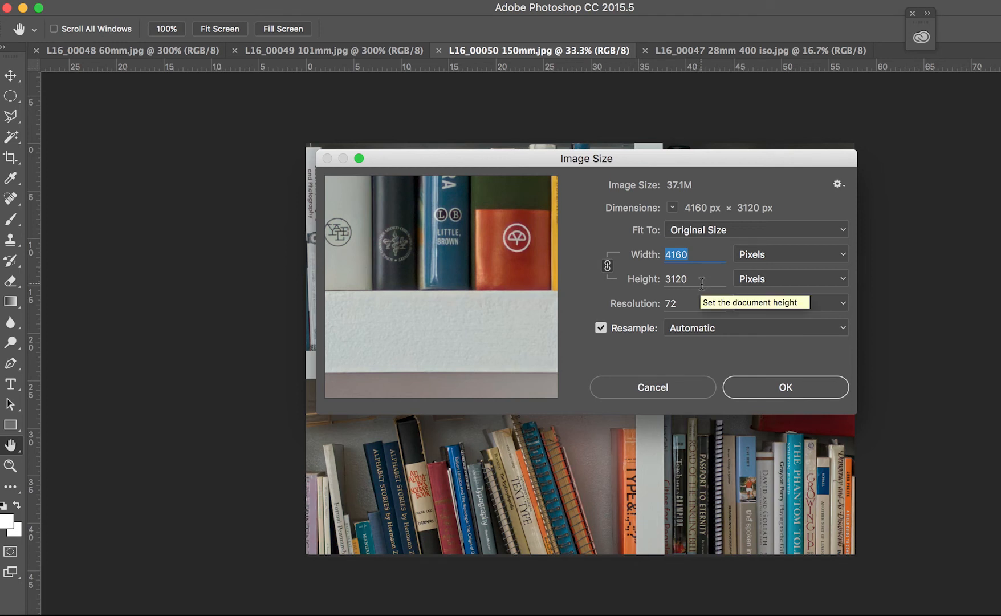